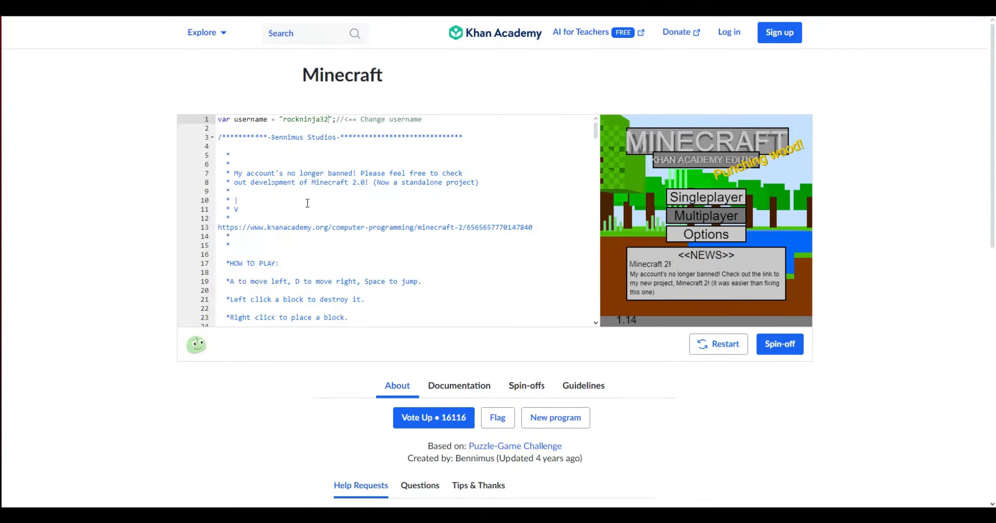
Visit Options, return to the title menu, start Singleplayer, and open the inventory
click(705, 234)
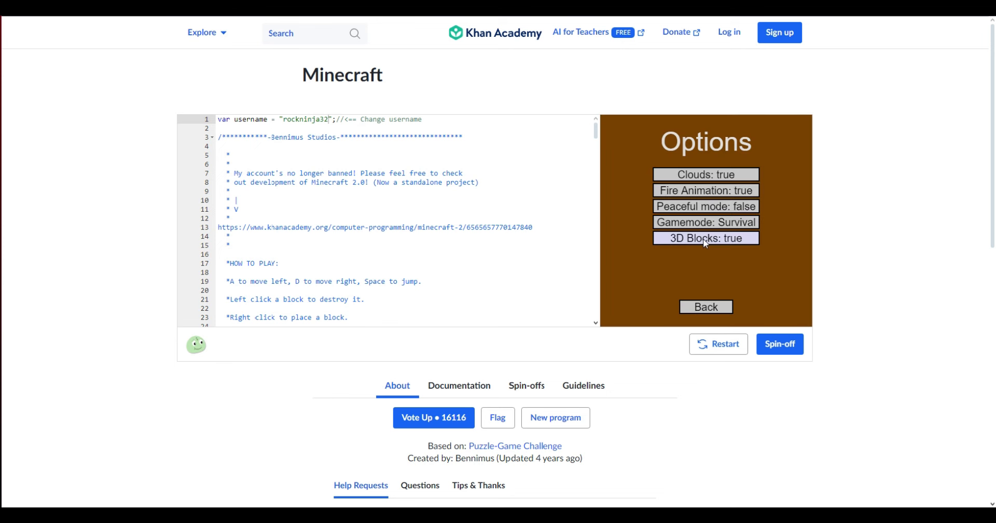
click(705, 307)
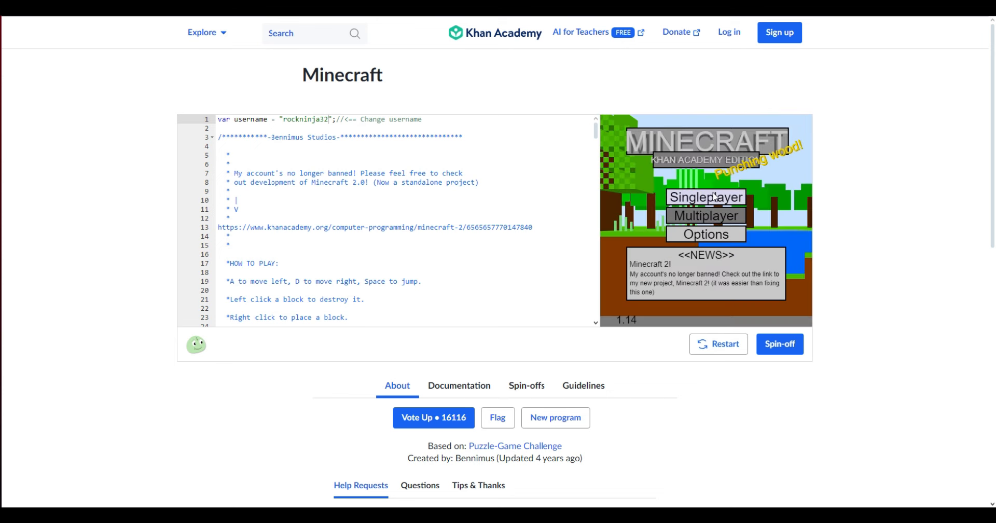
click(705, 196)
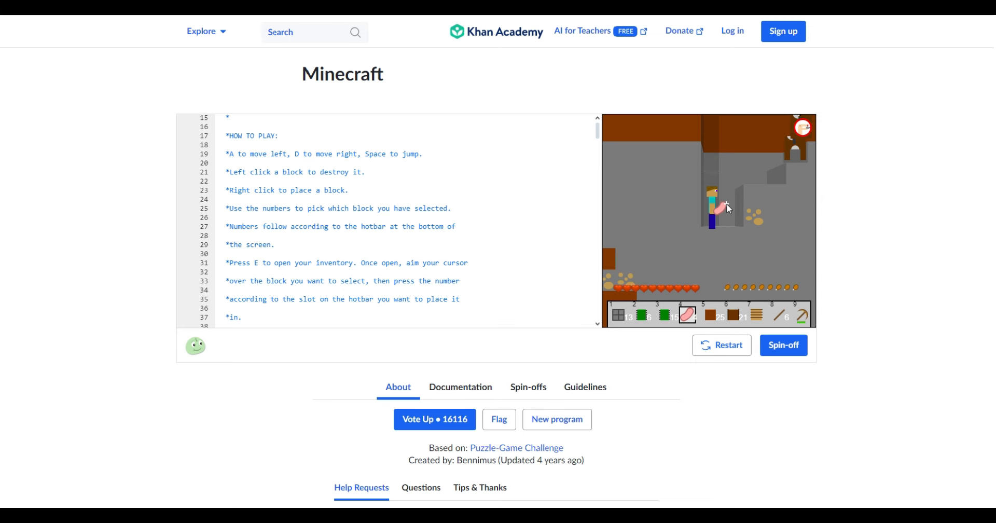
key(e)
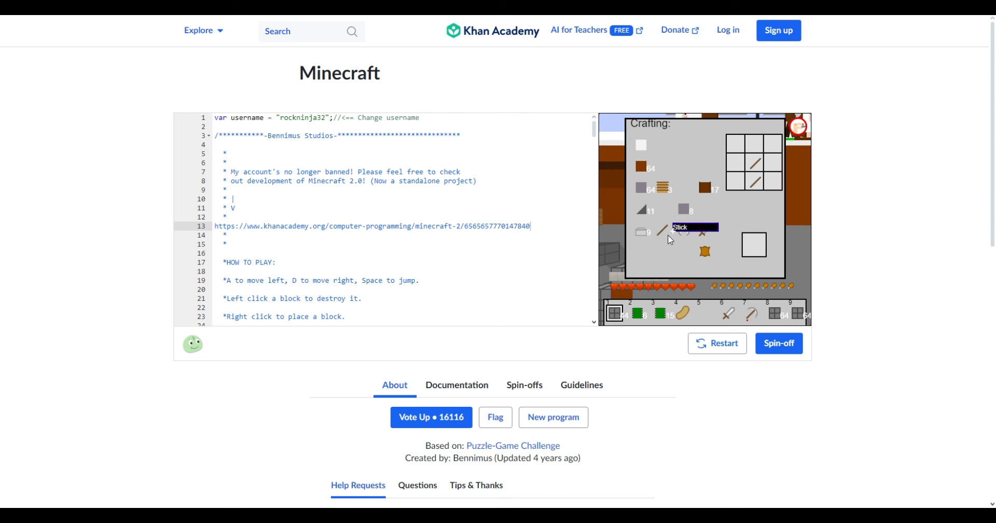
mouse_move(753, 145)
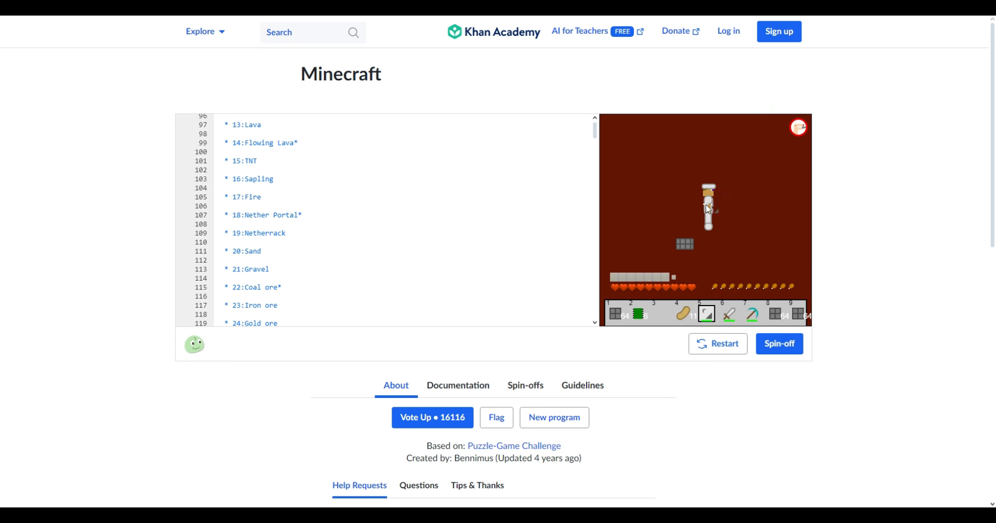
Briefly open the browser's find bar with Ctrl+F, then dismiss it
key(ctrl+f)
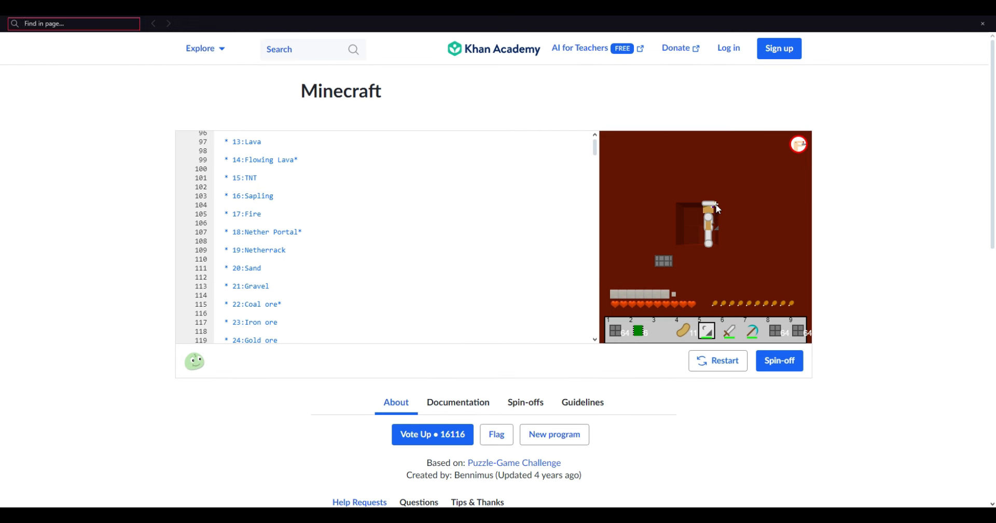
click(981, 24)
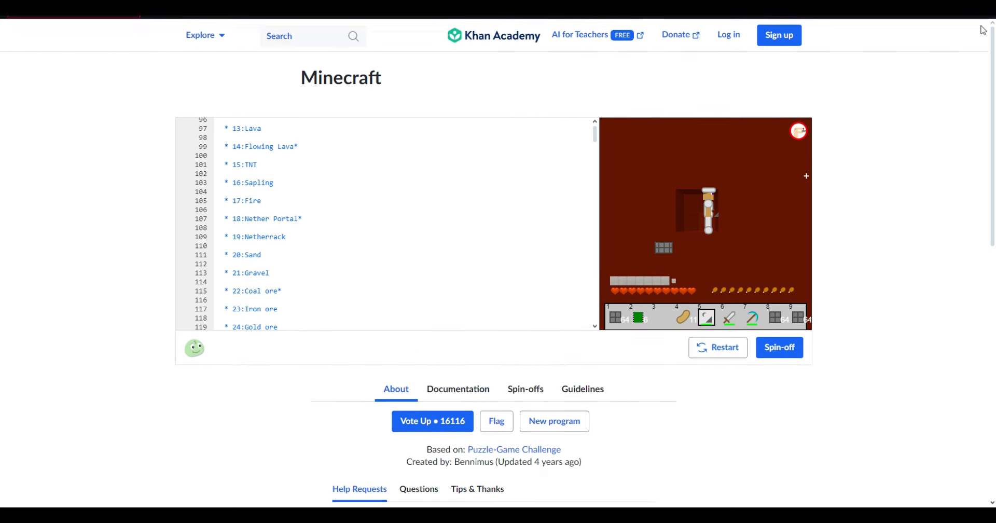